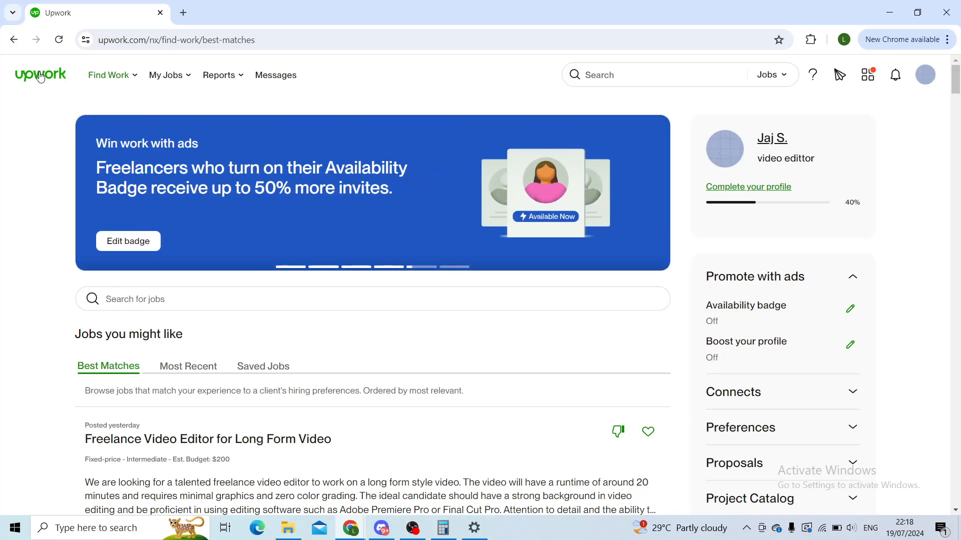
- Choose Profile from the Find Work menu to view the video editor's freelancer profile
click(108, 75)
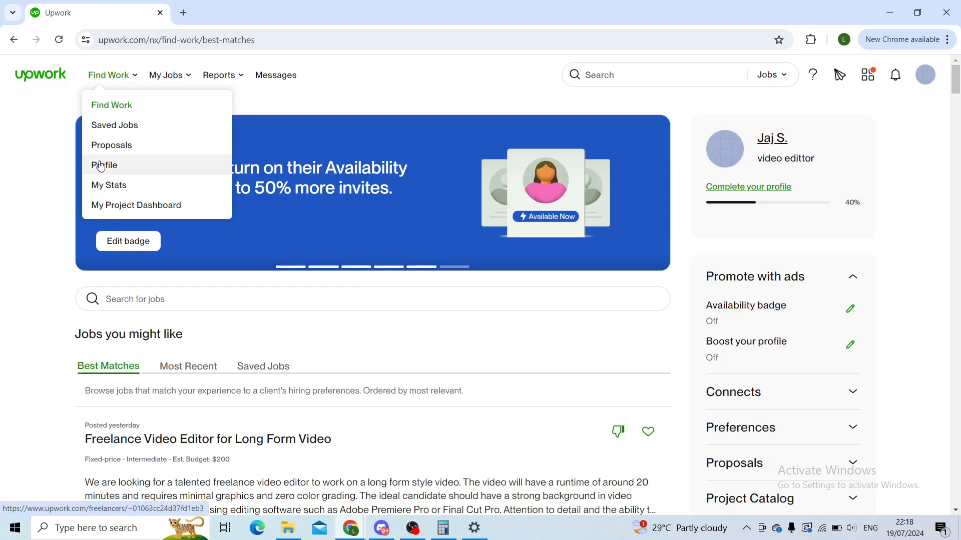
click(103, 164)
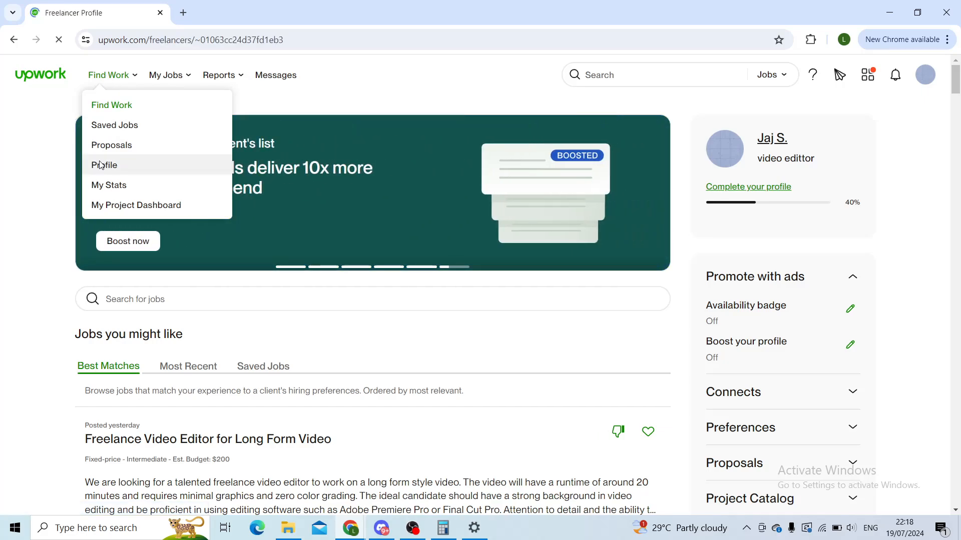
click(103, 164)
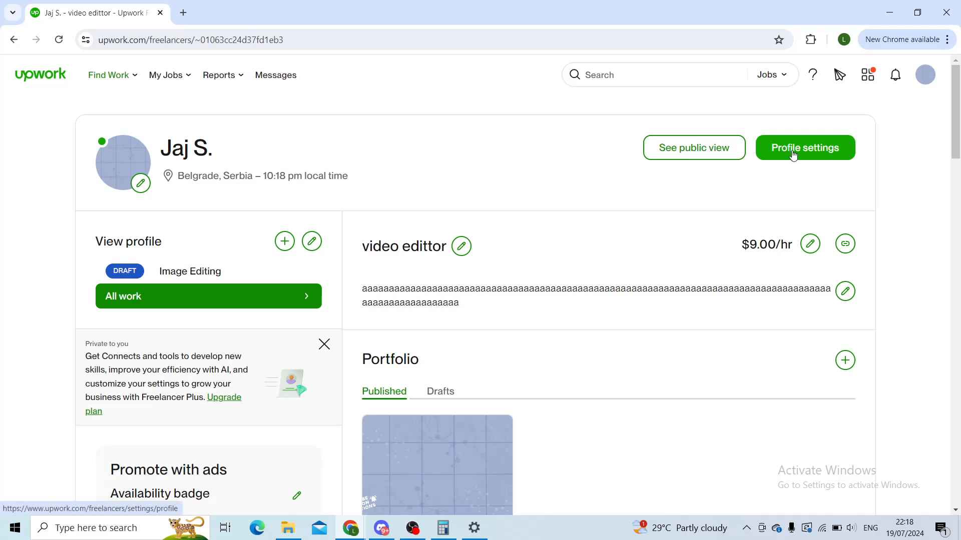
- Go through Profile settings to the Get Paid page showing $0.00 and no withdrawal method
click(804, 147)
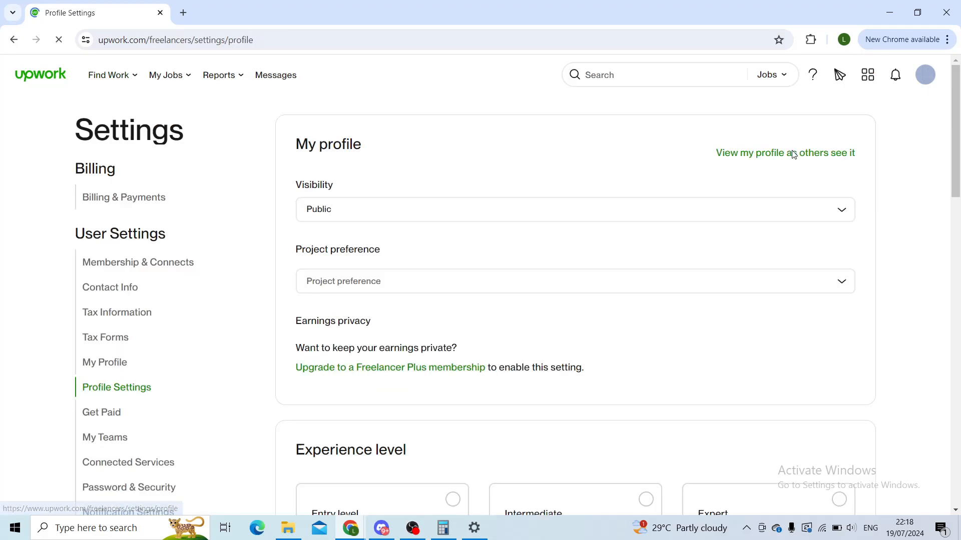
scroll(down, 3)
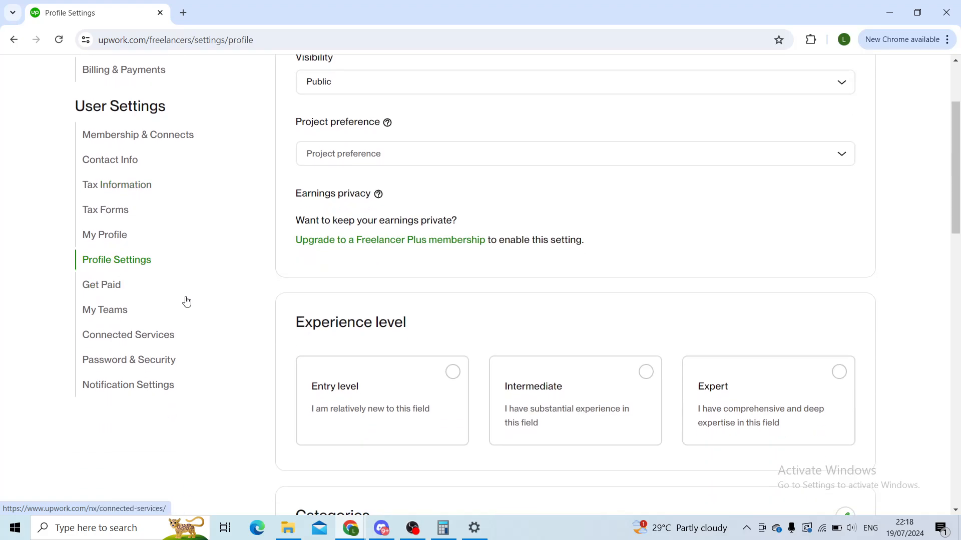
mouse_move(101, 285)
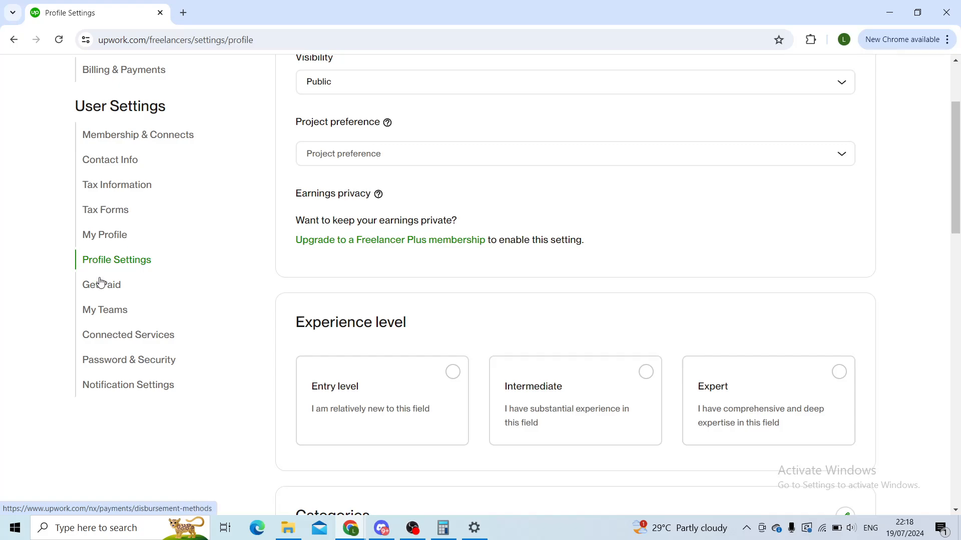
click(101, 283)
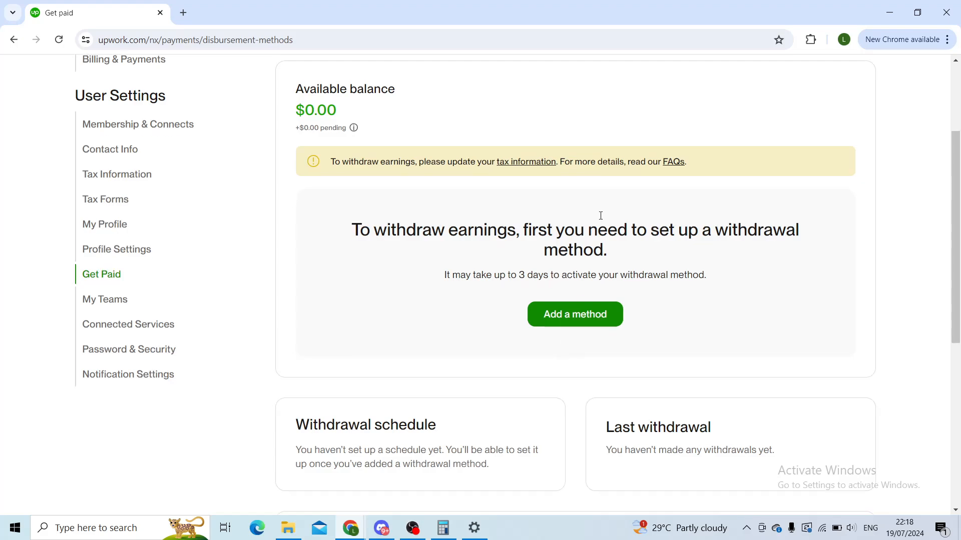
scroll(down, 3)
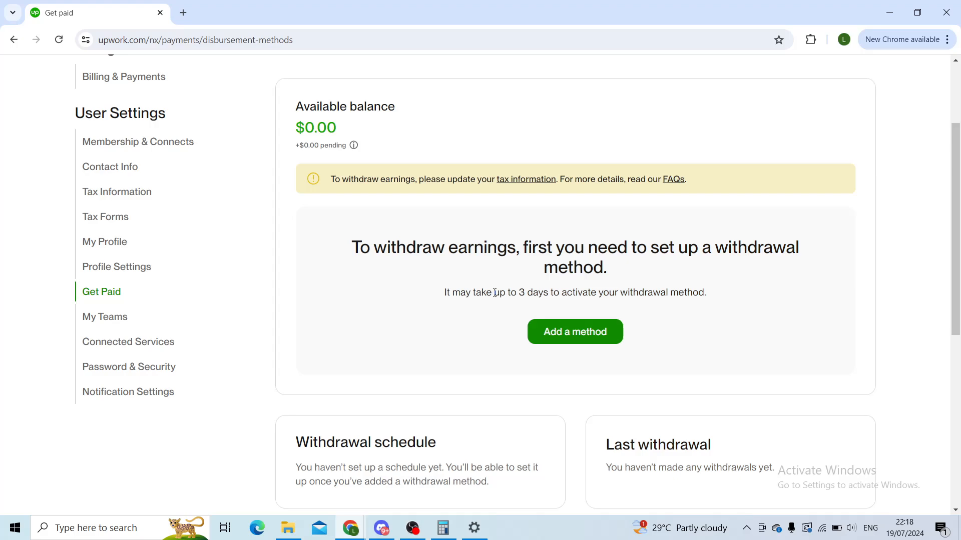
- Open Add a withdrawal method and choose Set up for the recommended Payoneer option
click(574, 332)
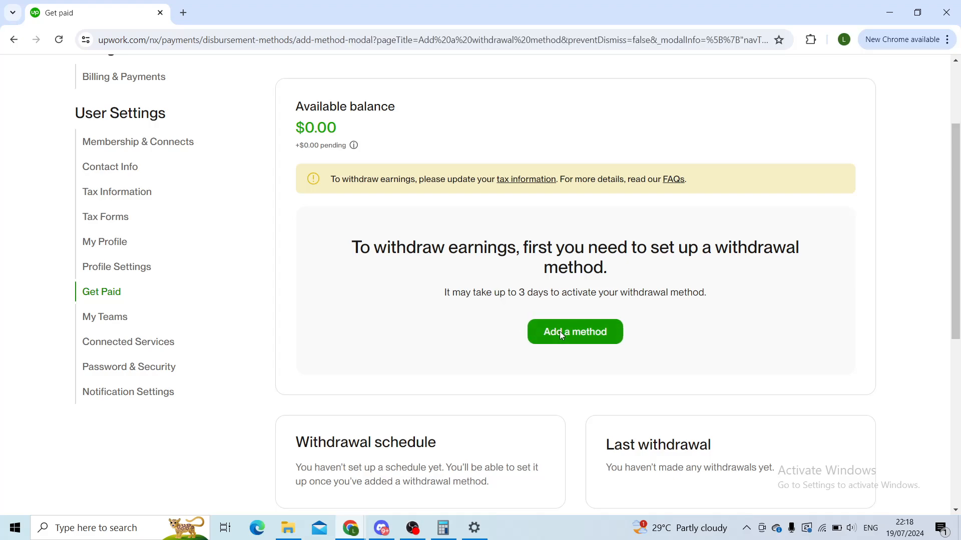
click(574, 332)
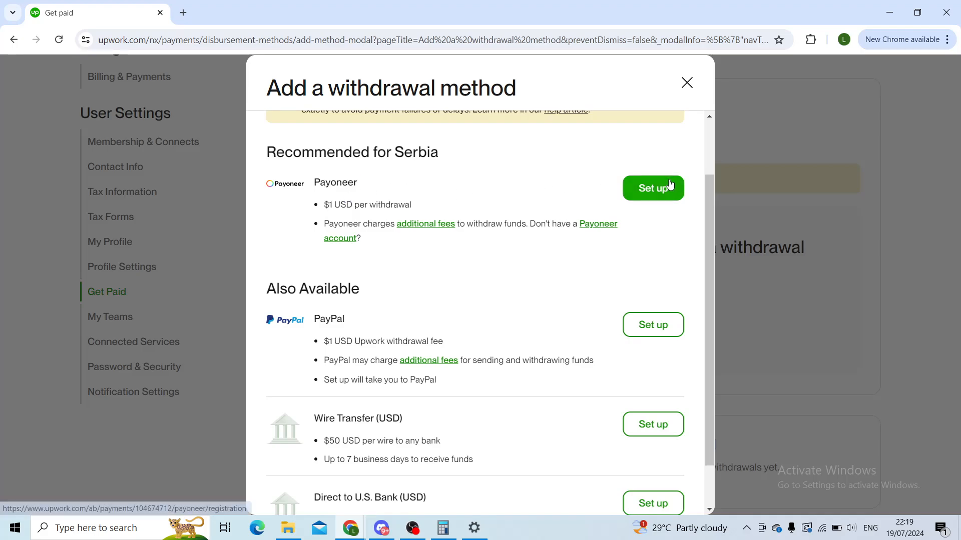
click(652, 188)
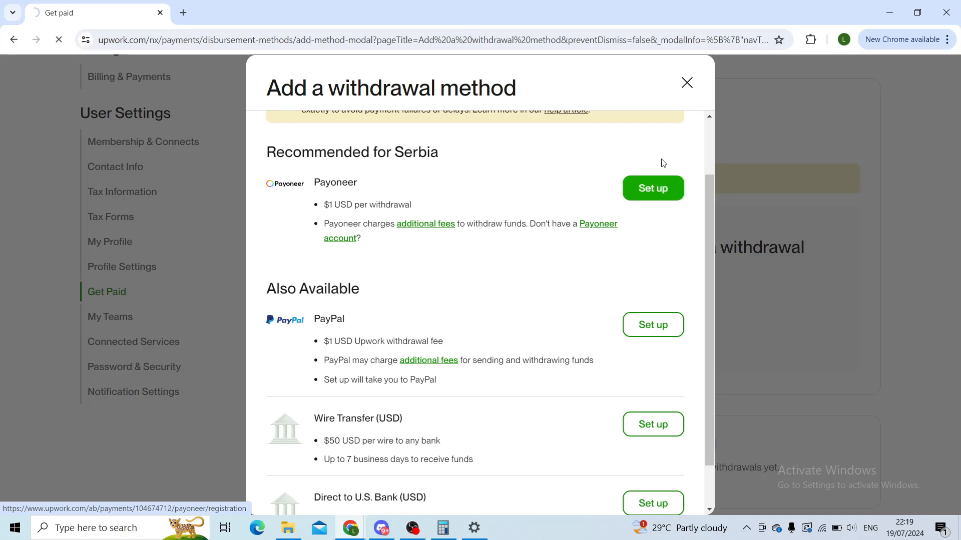
- Close the Security question prompt without saving, leaving Password & security settings open
click(652, 188)
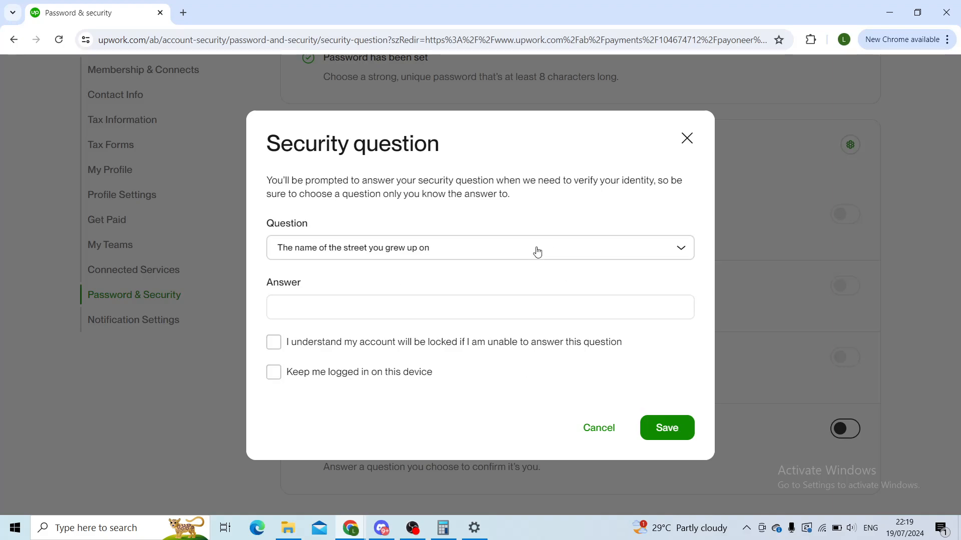
mouse_move(382, 126)
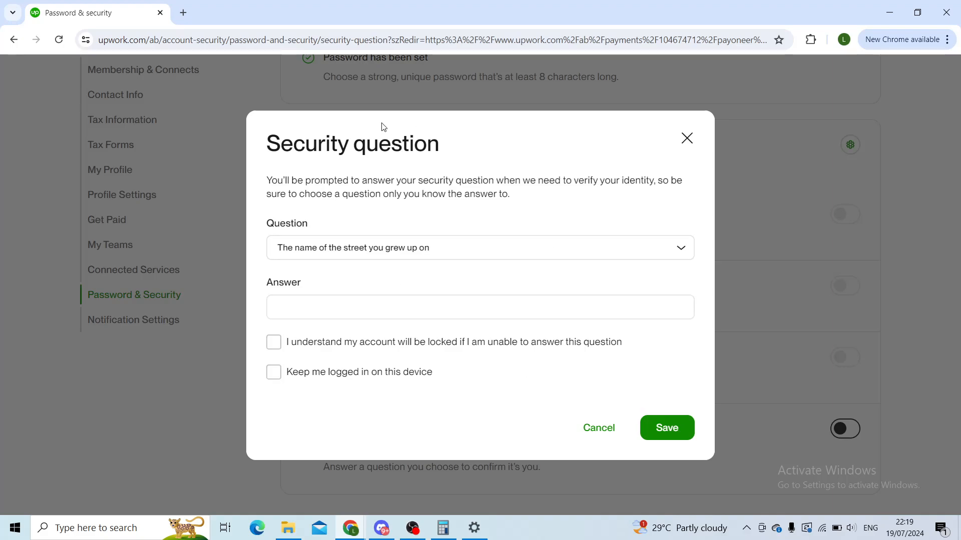
mouse_move(720, 131)
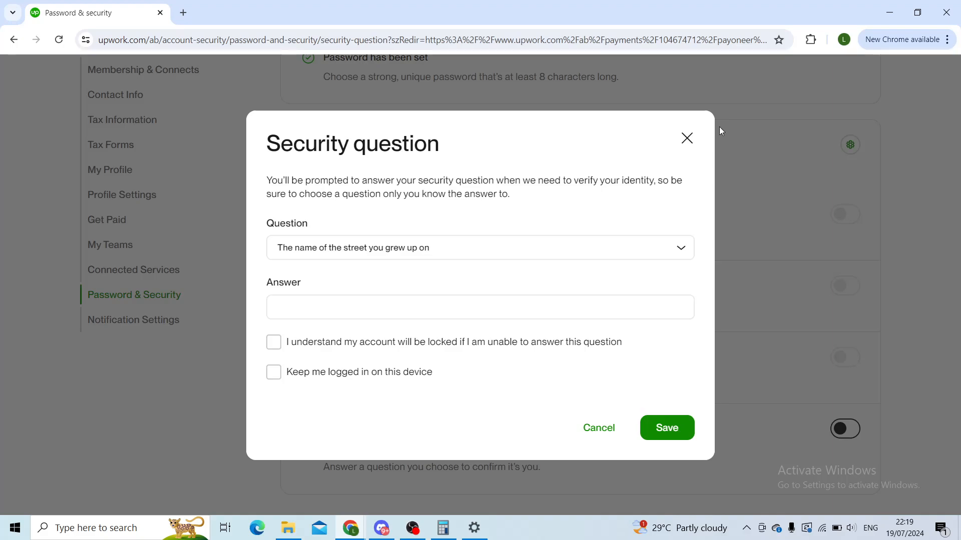
click(686, 138)
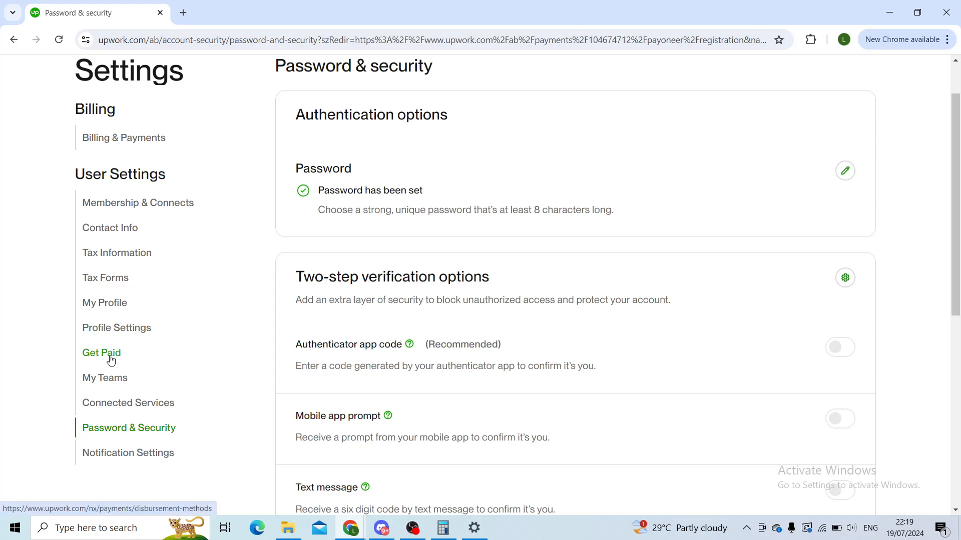
- Choose Get Paid in the User Settings sidebar to see the $0.00 balance page
click(101, 353)
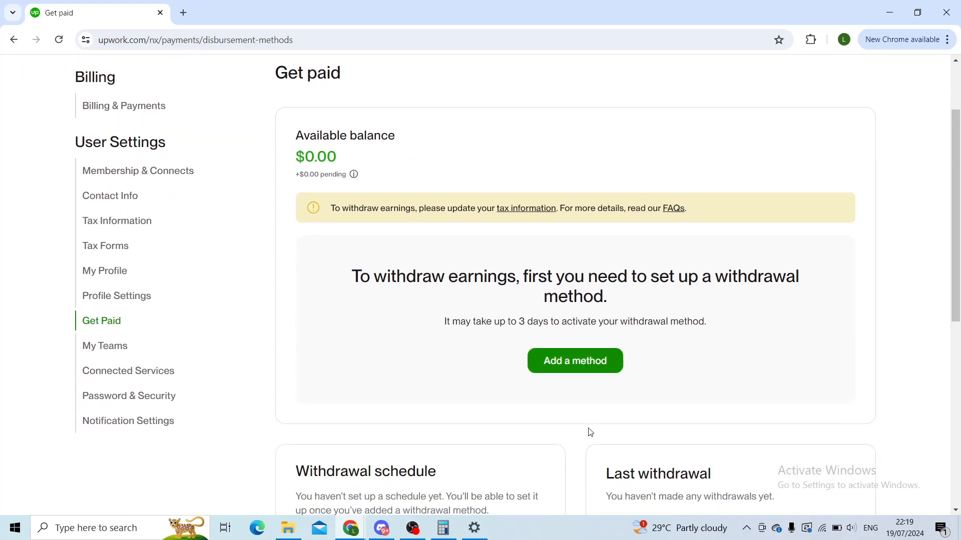
mouse_move(593, 355)
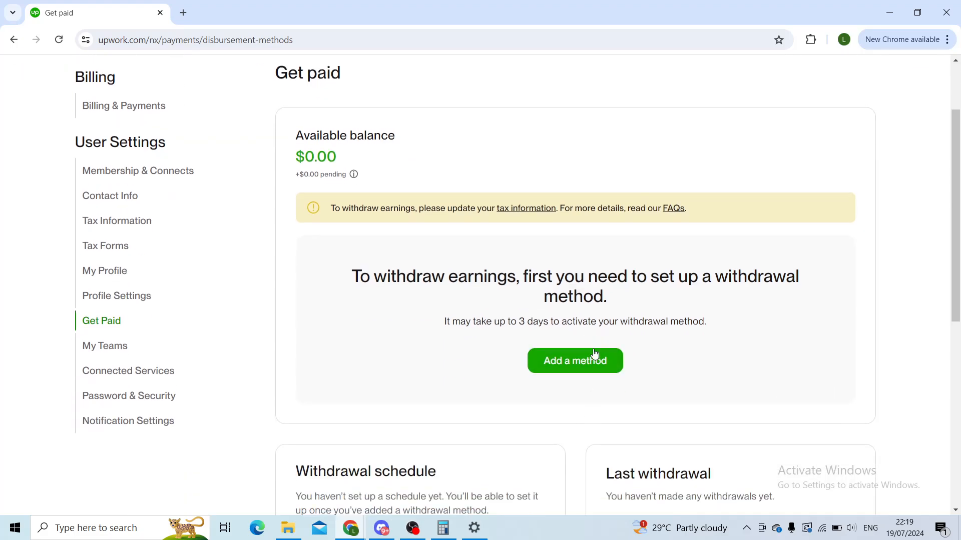